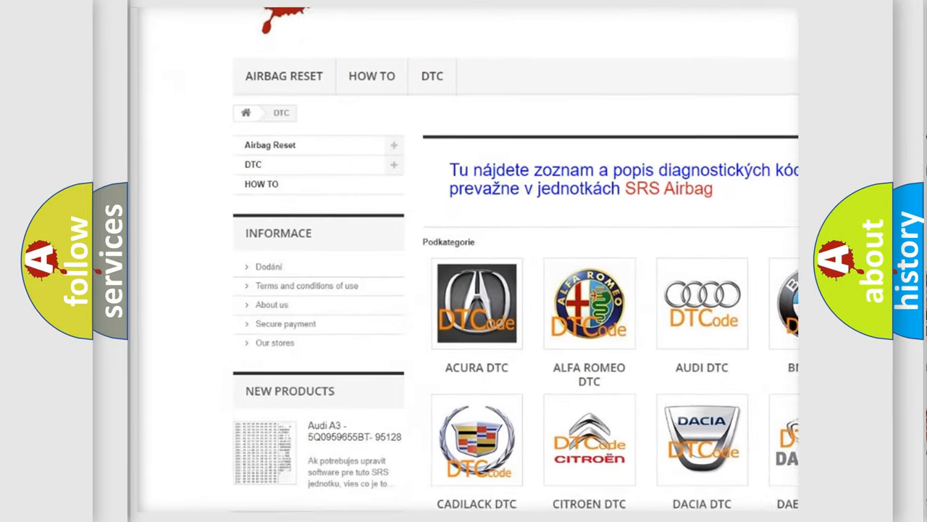
# - Scroll down the DTC site past the car-make logos to the table of B trouble codes
pyautogui.scroll(-3)
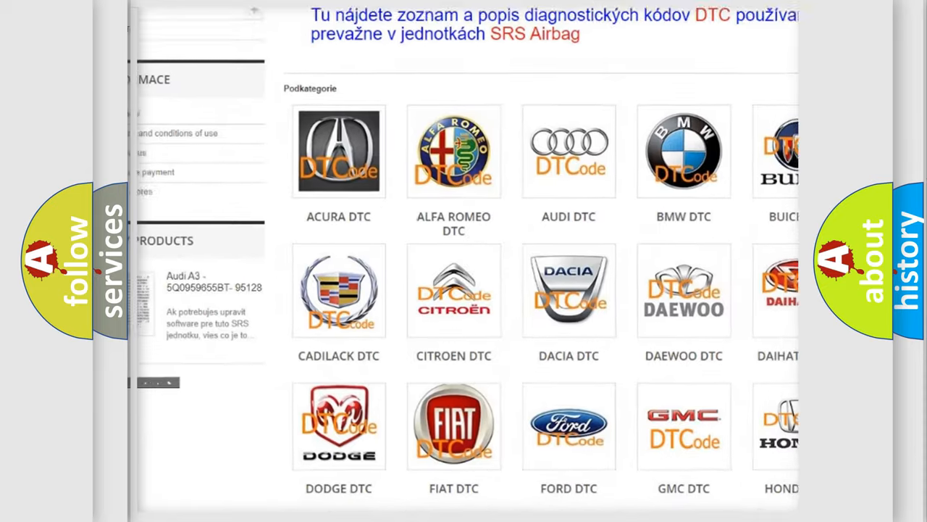
pyautogui.scroll(-3)
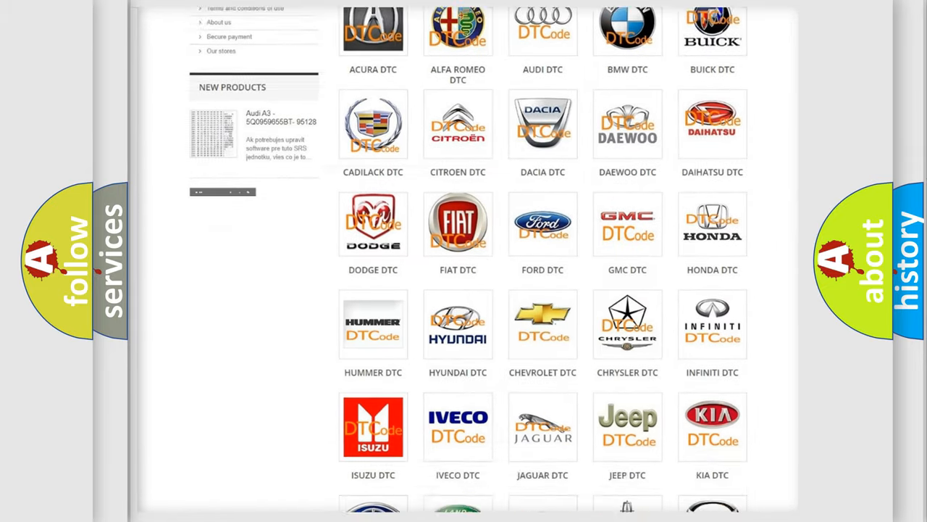
pyautogui.scroll(-3)
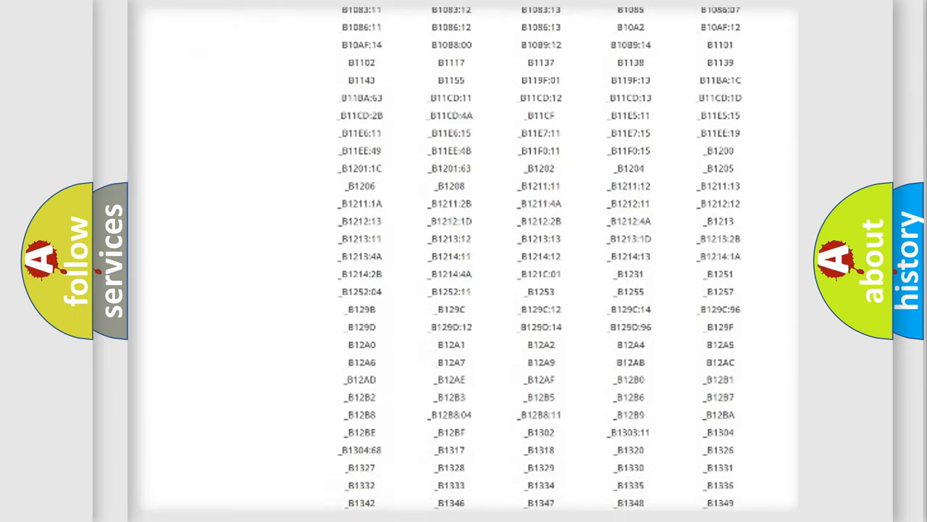
pyautogui.scroll(-3)
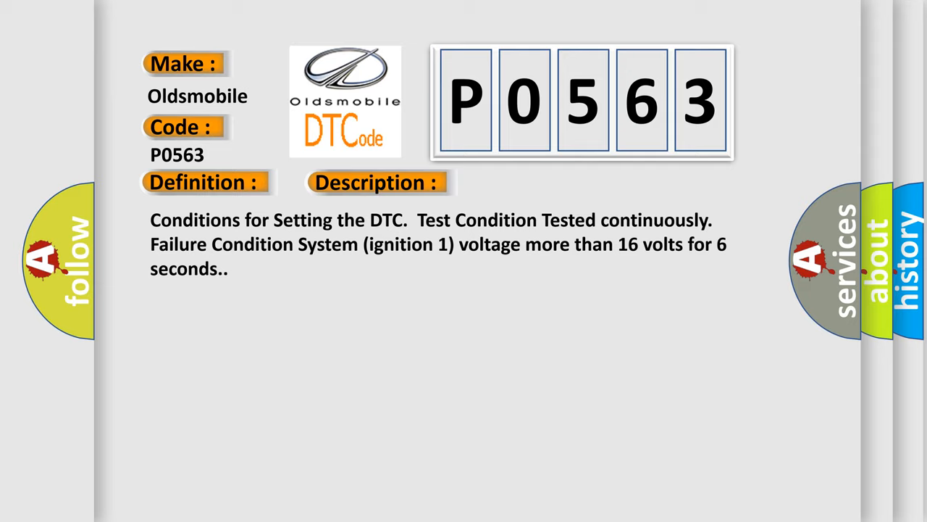
# - Advance the P0563 slide to its Cause: loose generator L-terminal connection, normal voltage near 15 volts
pyautogui.click(533, 183)
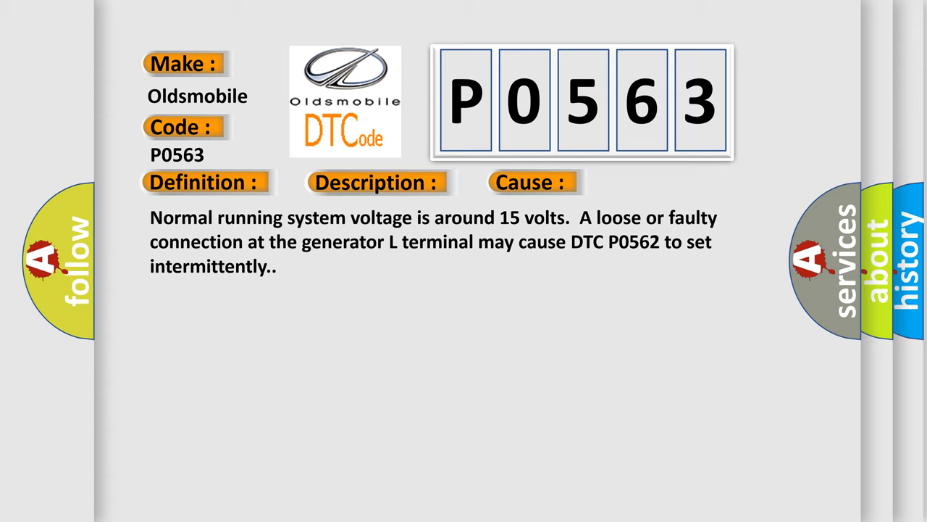